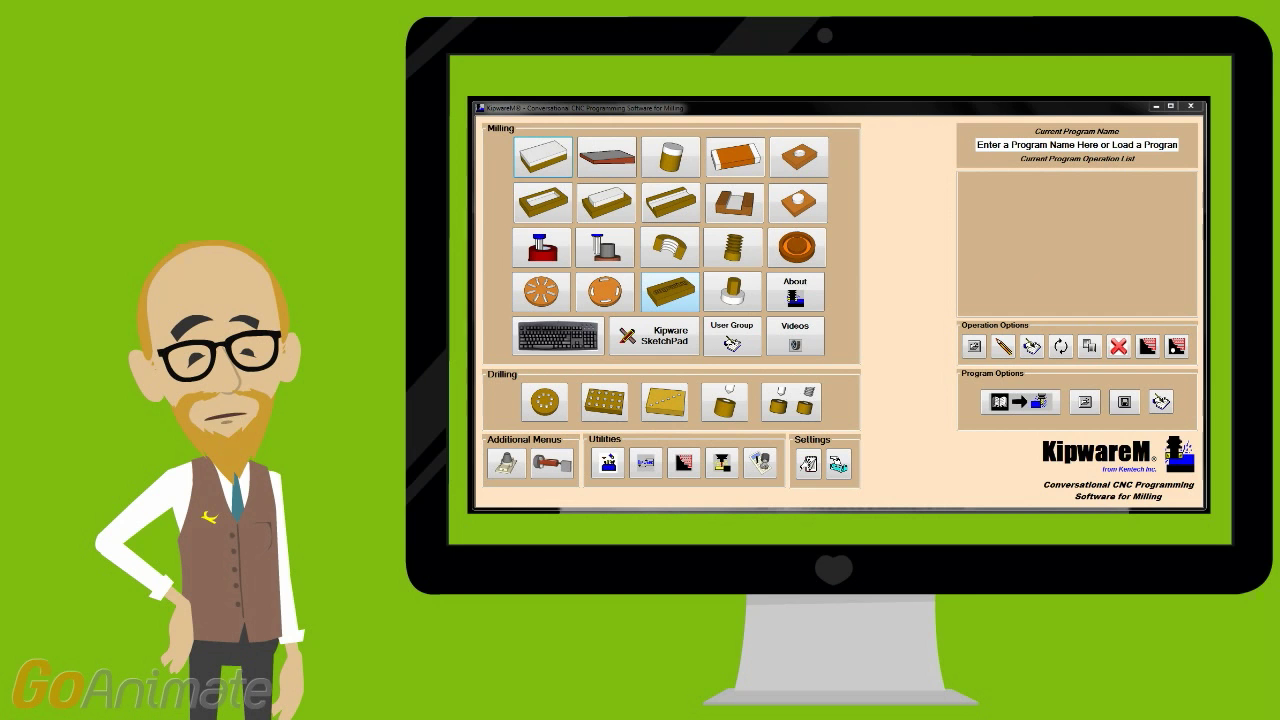
Step: Sketch the part profile in SketchPad and generate its pocket G-code program in the editor
click(654, 336)
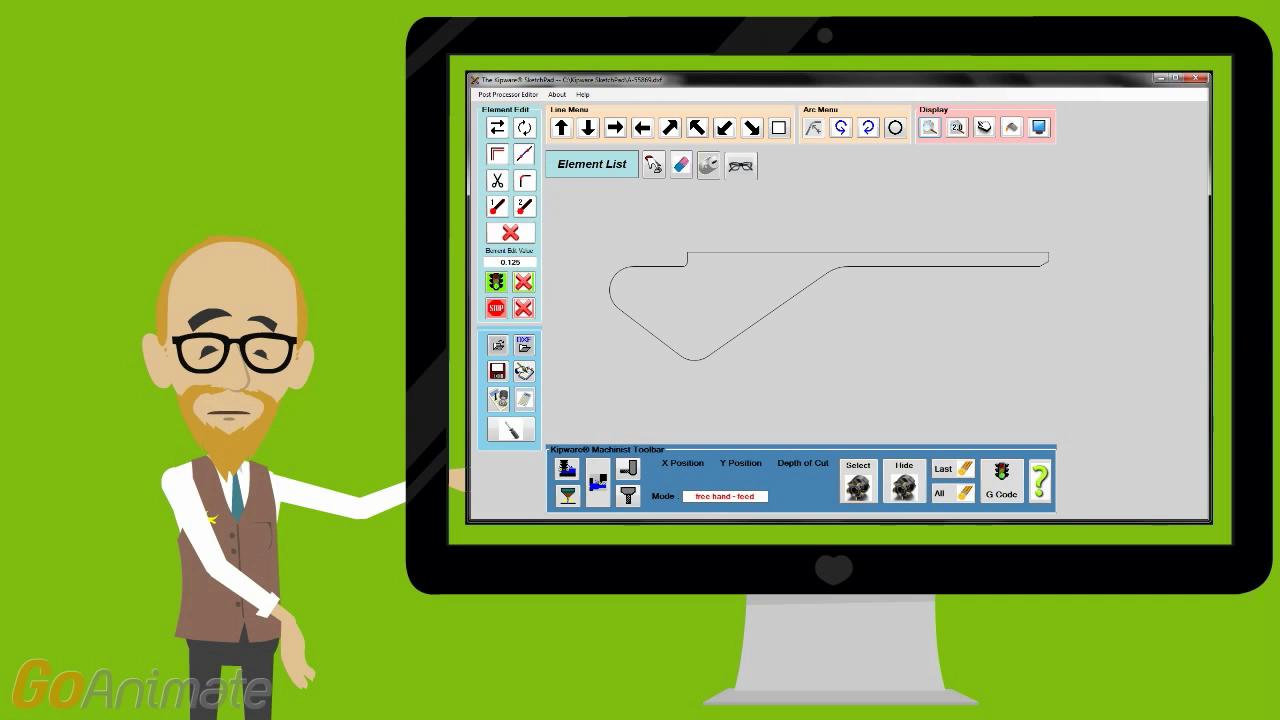
click(1000, 480)
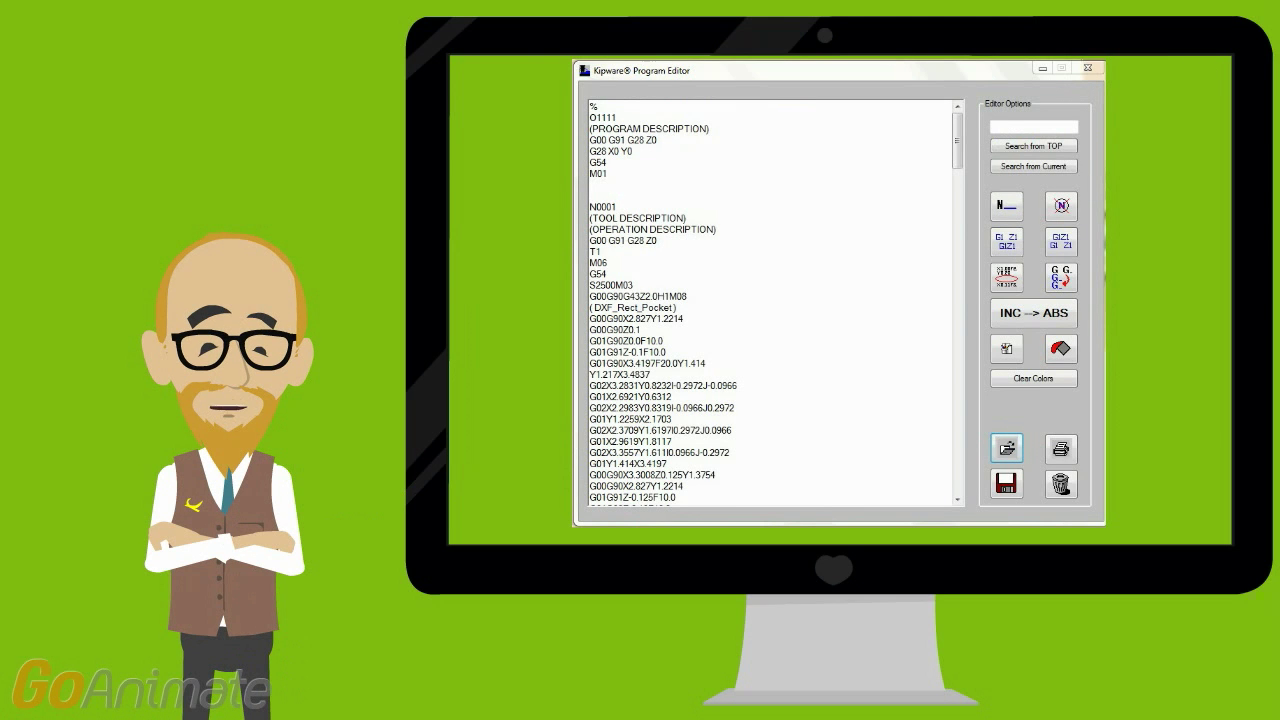